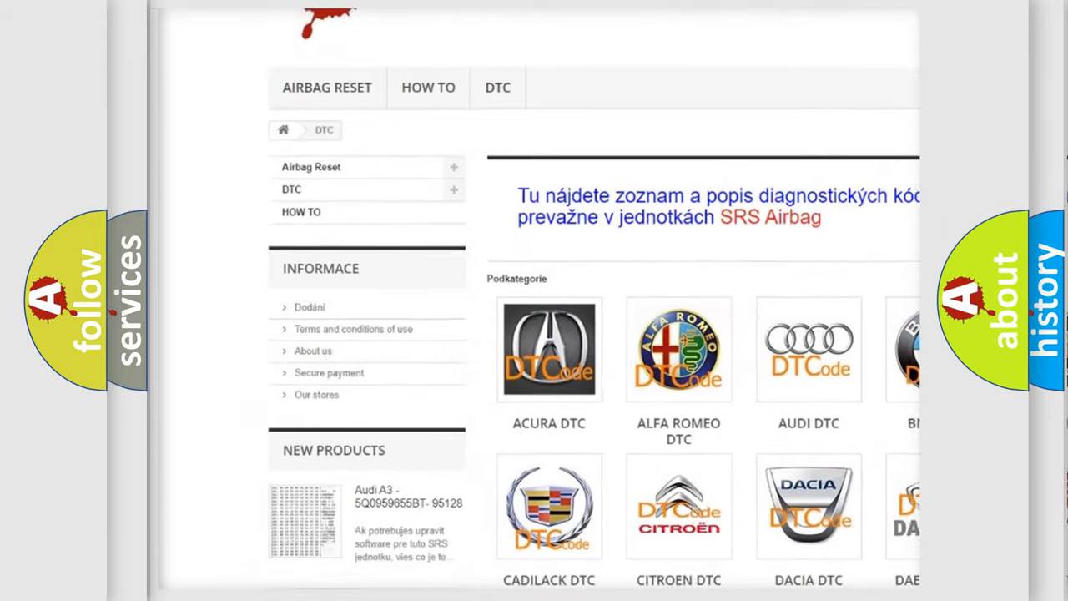
pyautogui.scroll(-3)
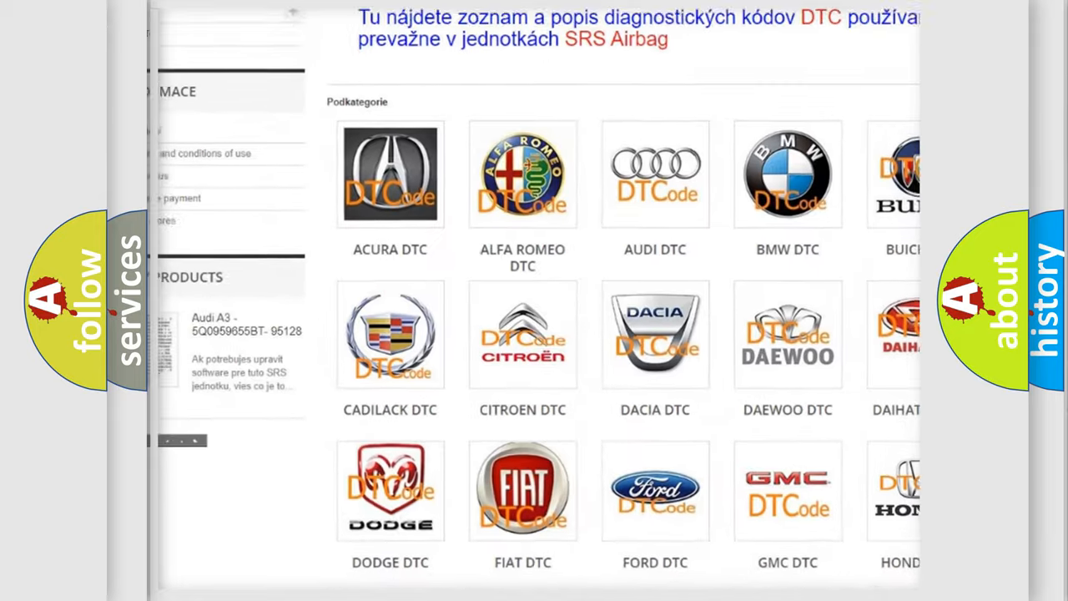
pyautogui.scroll(-3)
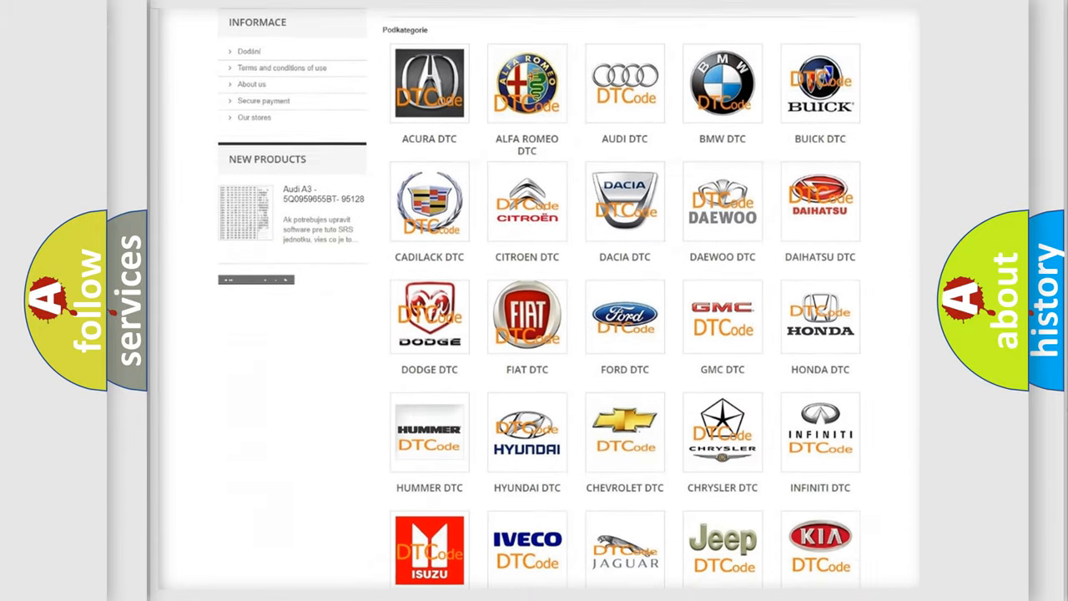
pyautogui.scroll(-3)
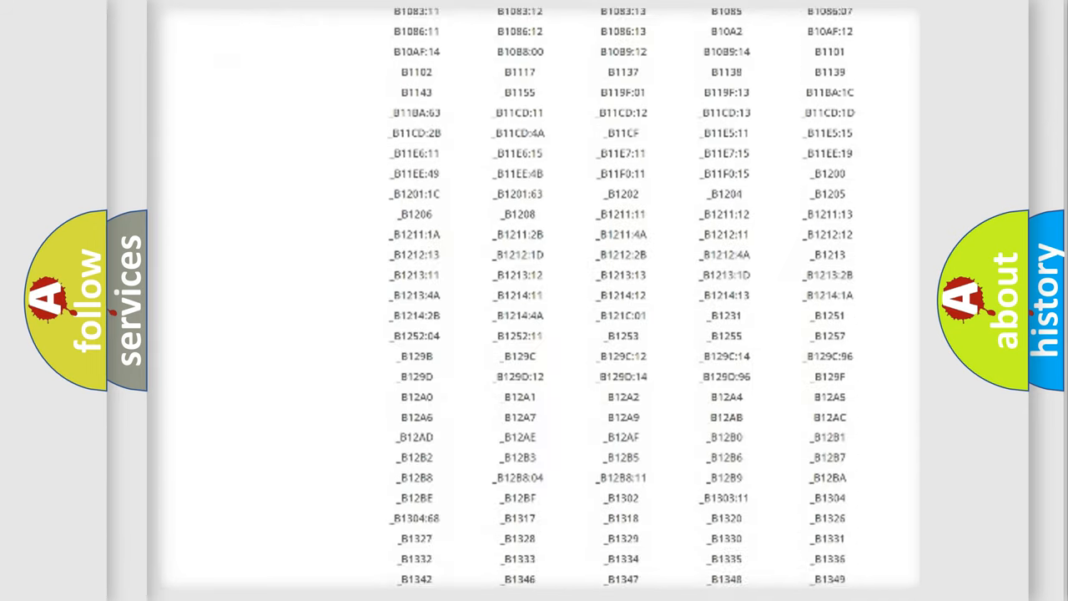
pyautogui.scroll(-3)
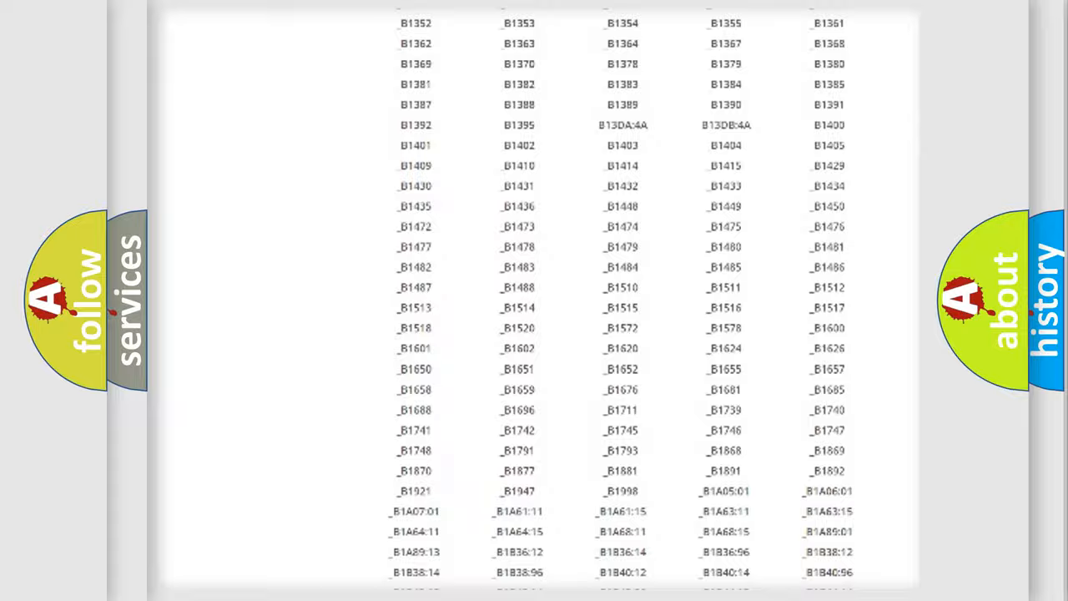